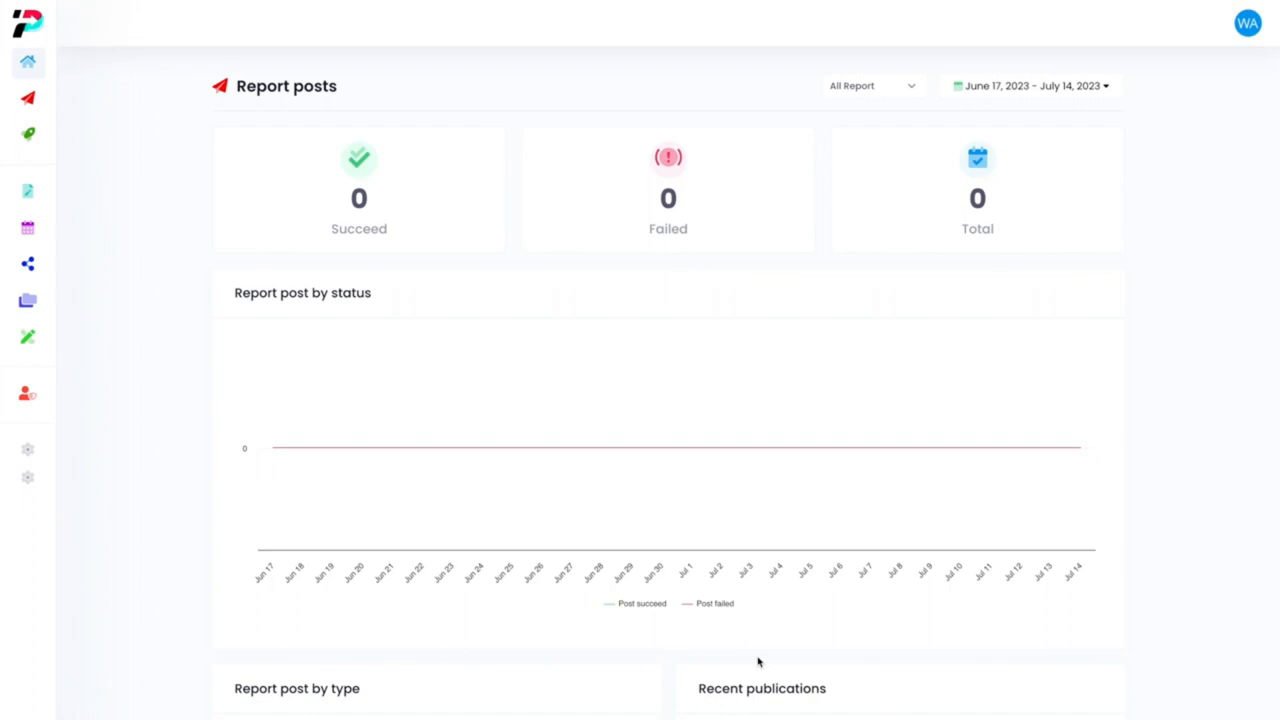
{"action": "mouse_move", "coordinate": [332, 447]}
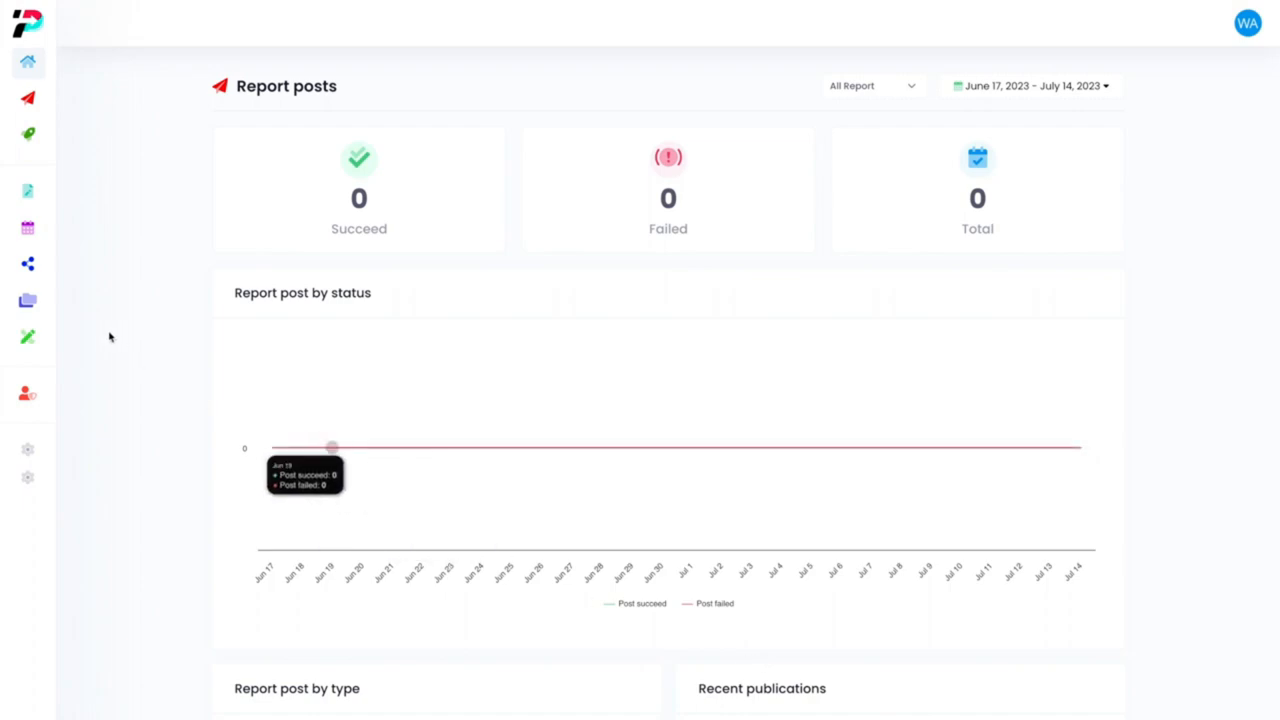
Step: Open the account manager listing the one connected TikTok profile
{"action": "left_click", "coordinate": [28, 263]}
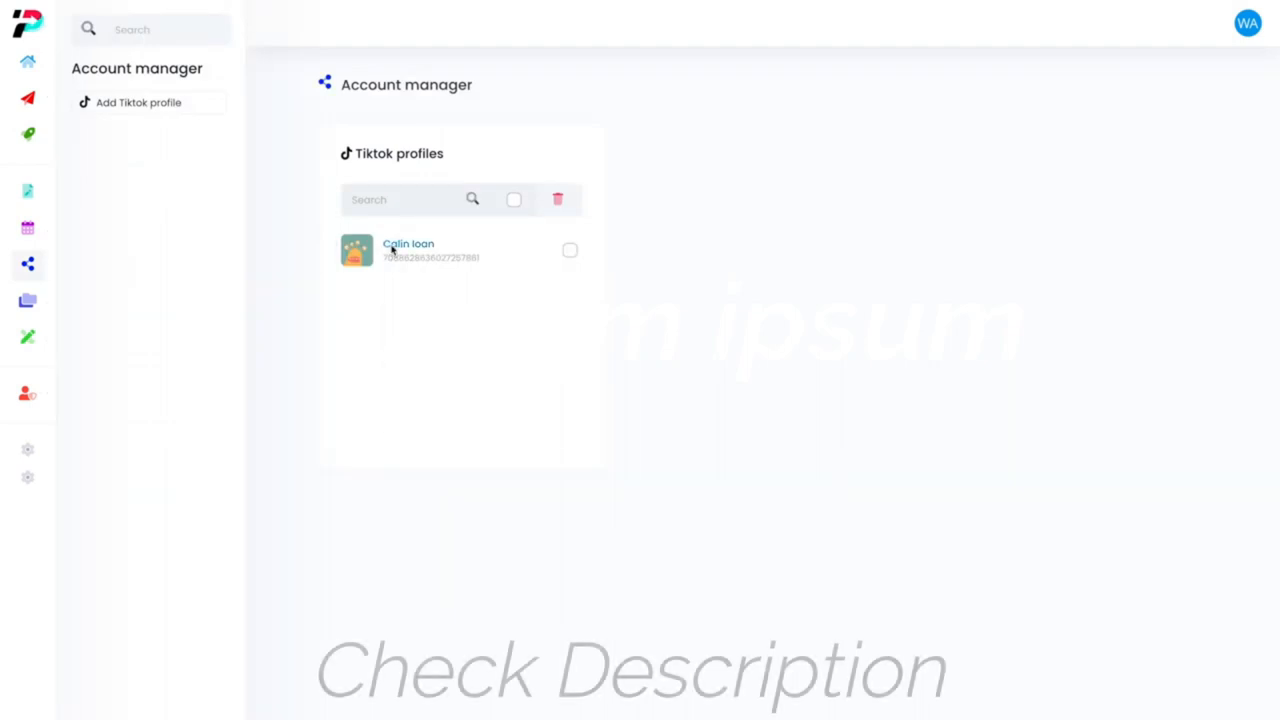
Step: Start a new post in the Composer with the TikTok profile as destination
{"action": "left_click", "coordinate": [408, 244]}
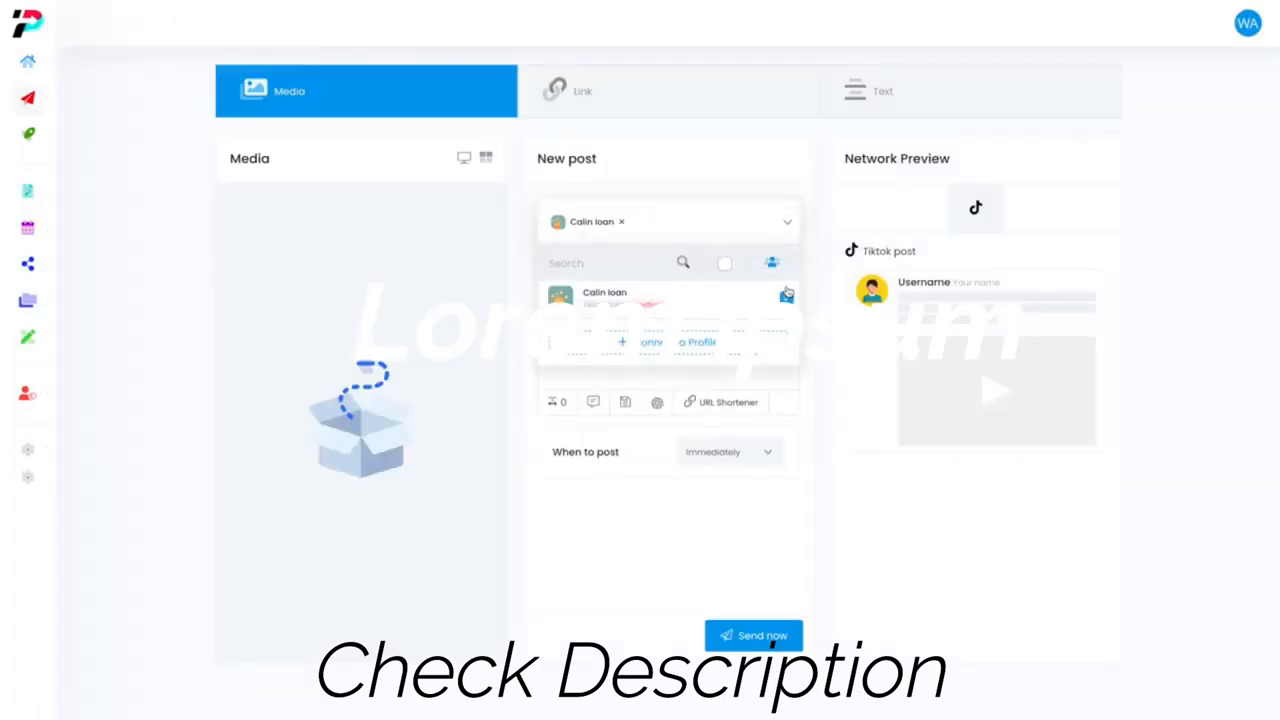
Step: Close the profile selector and launch the OpenAI caption generator
{"action": "left_click", "coordinate": [787, 221]}
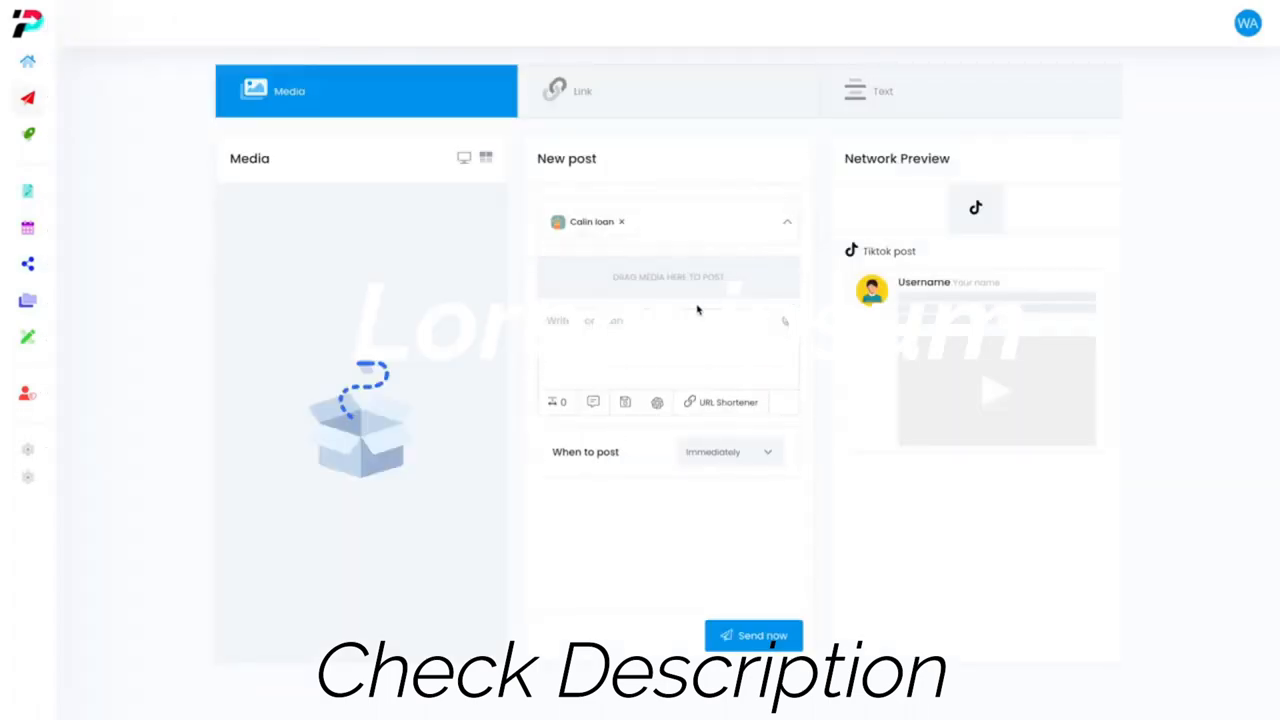
{"action": "mouse_move", "coordinate": [657, 402]}
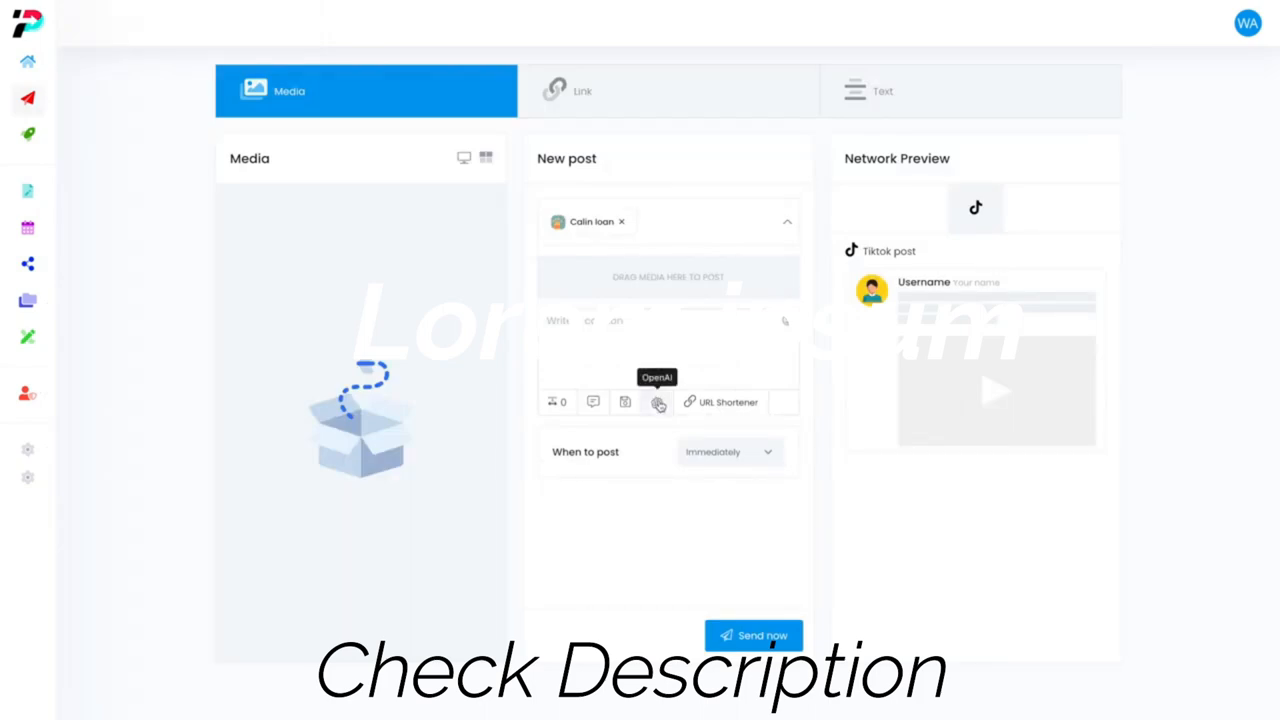
{"action": "left_click", "coordinate": [658, 402]}
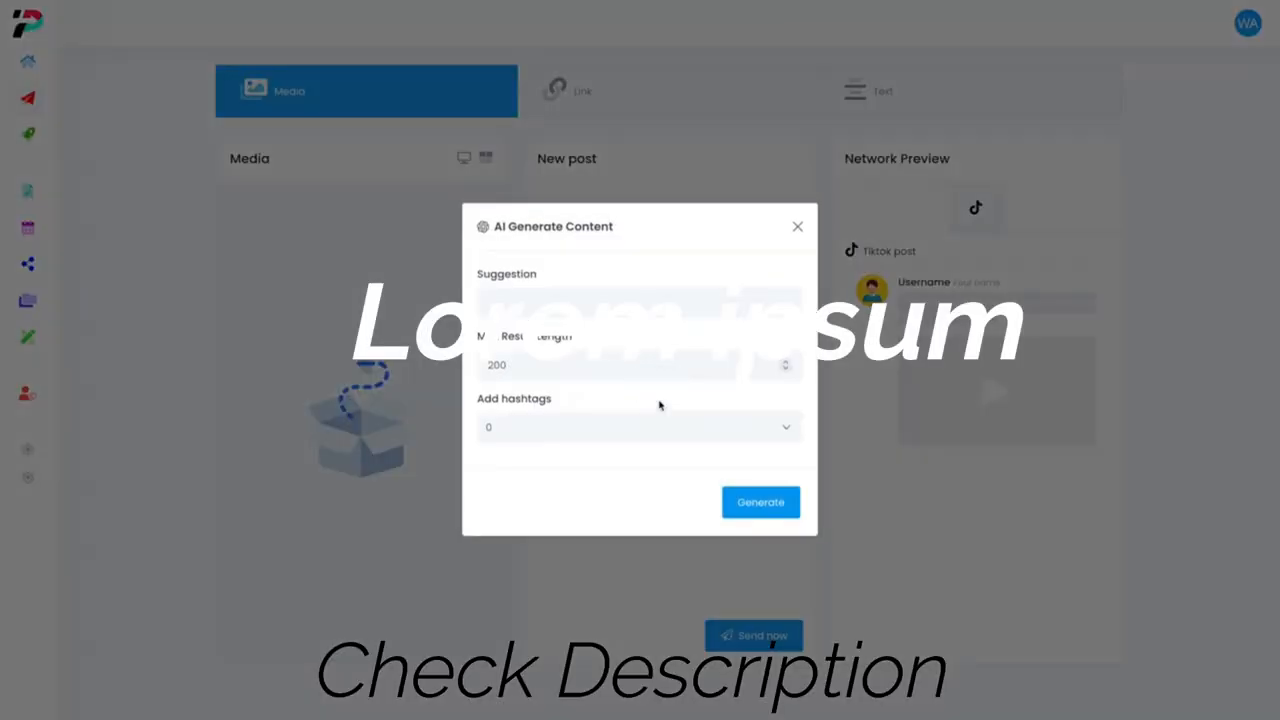
Step: Generate a Call of Cthulhu TikTok caption with 3 hashtags via OpenAI
{"action": "left_click", "coordinate": [639, 303]}
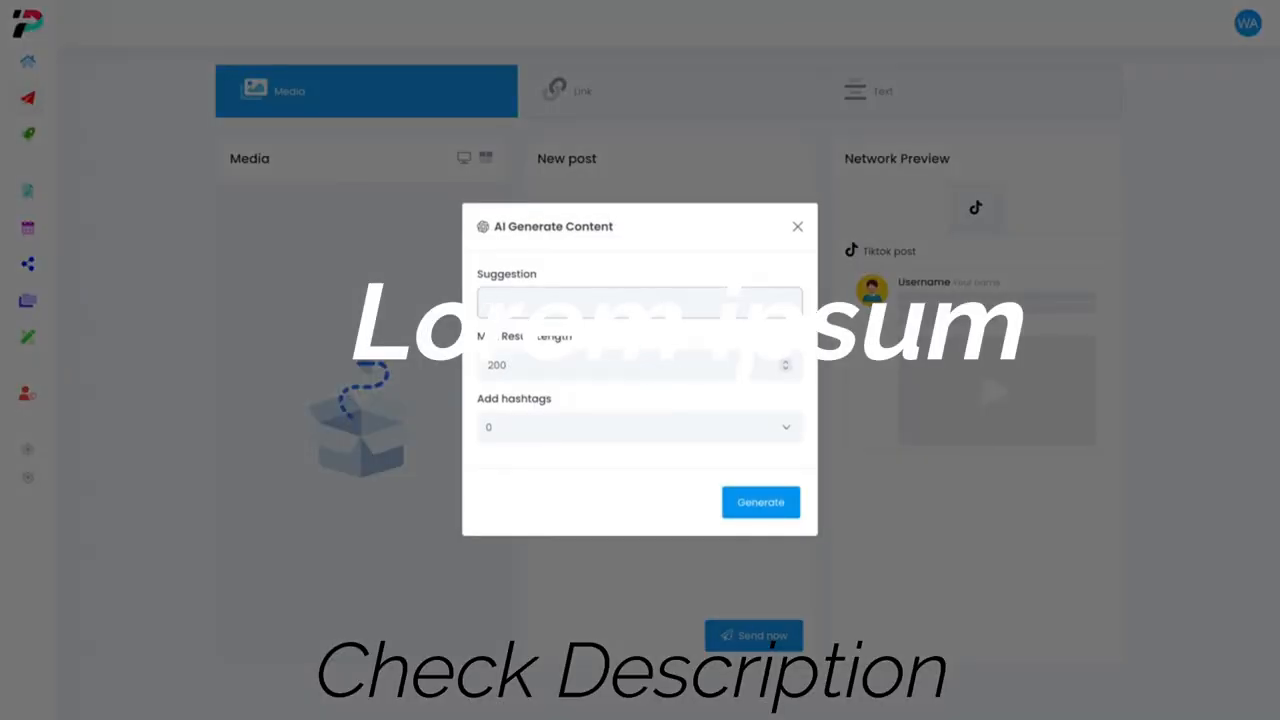
{"action": "type", "text": "TikTok video for a Call of Cthulhu video game"}
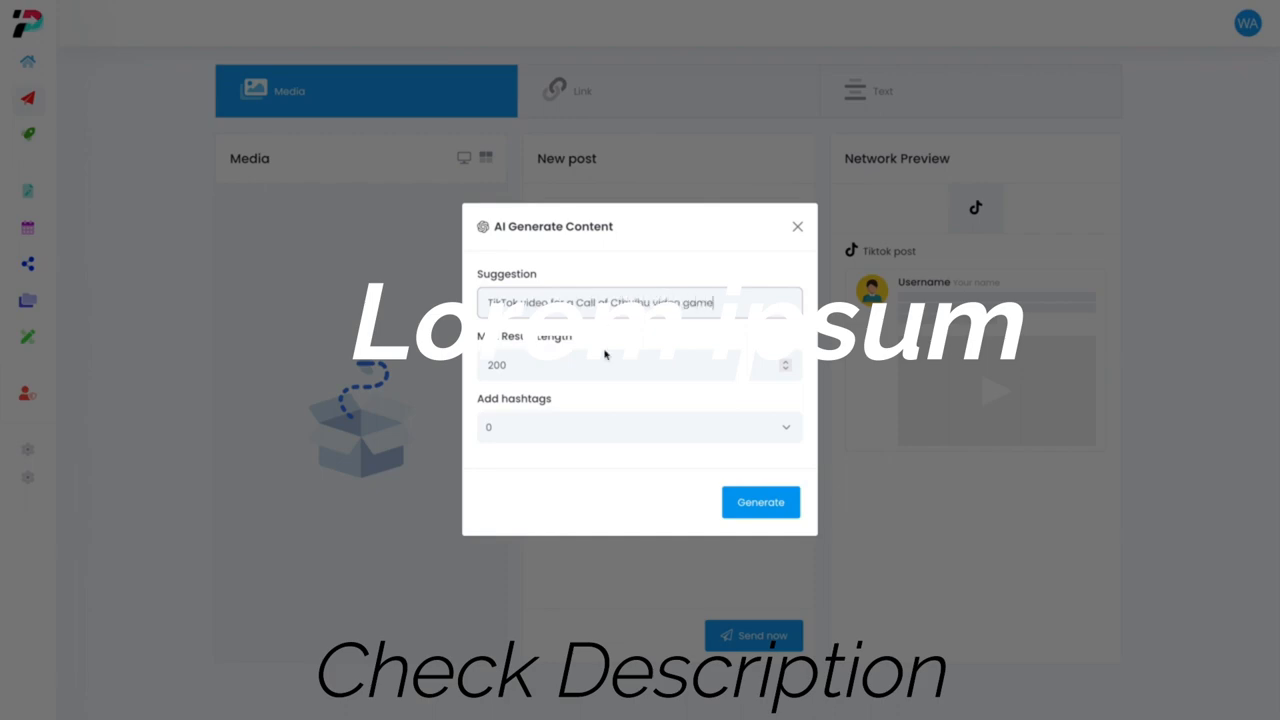
{"action": "left_click", "coordinate": [640, 427]}
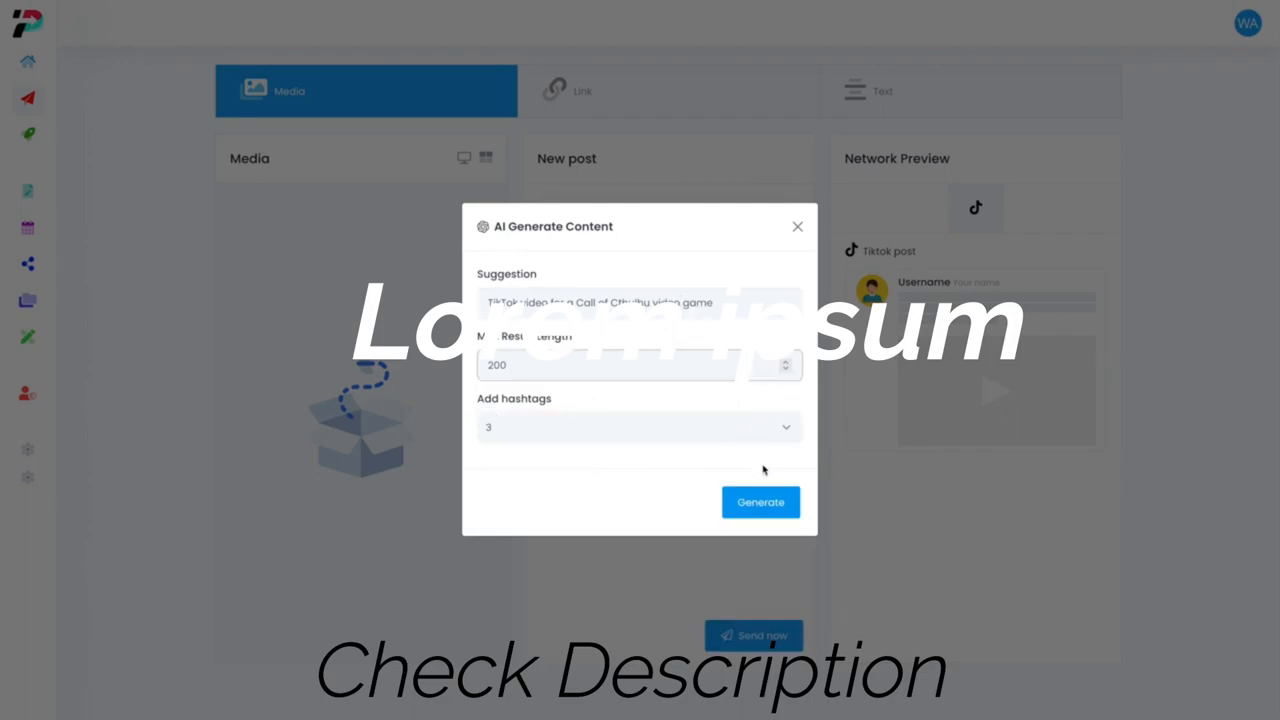
{"action": "left_click", "coordinate": [760, 502]}
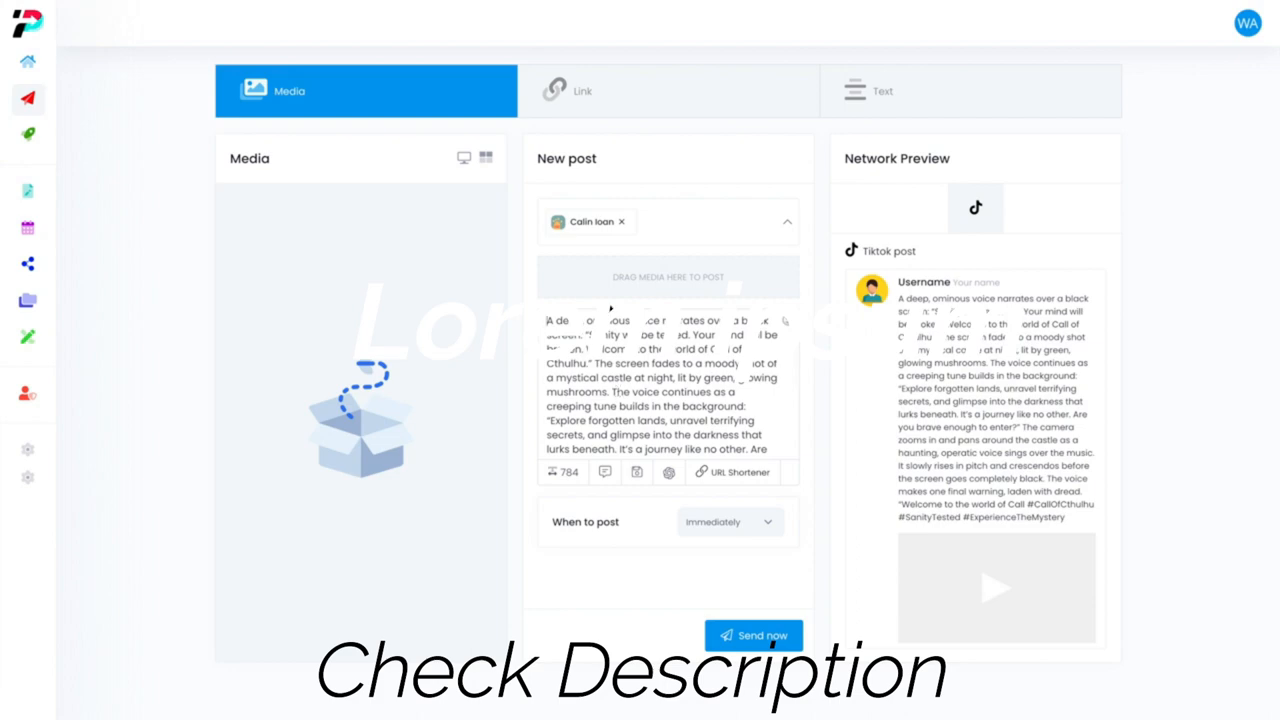
{"action": "mouse_move", "coordinate": [450, 188]}
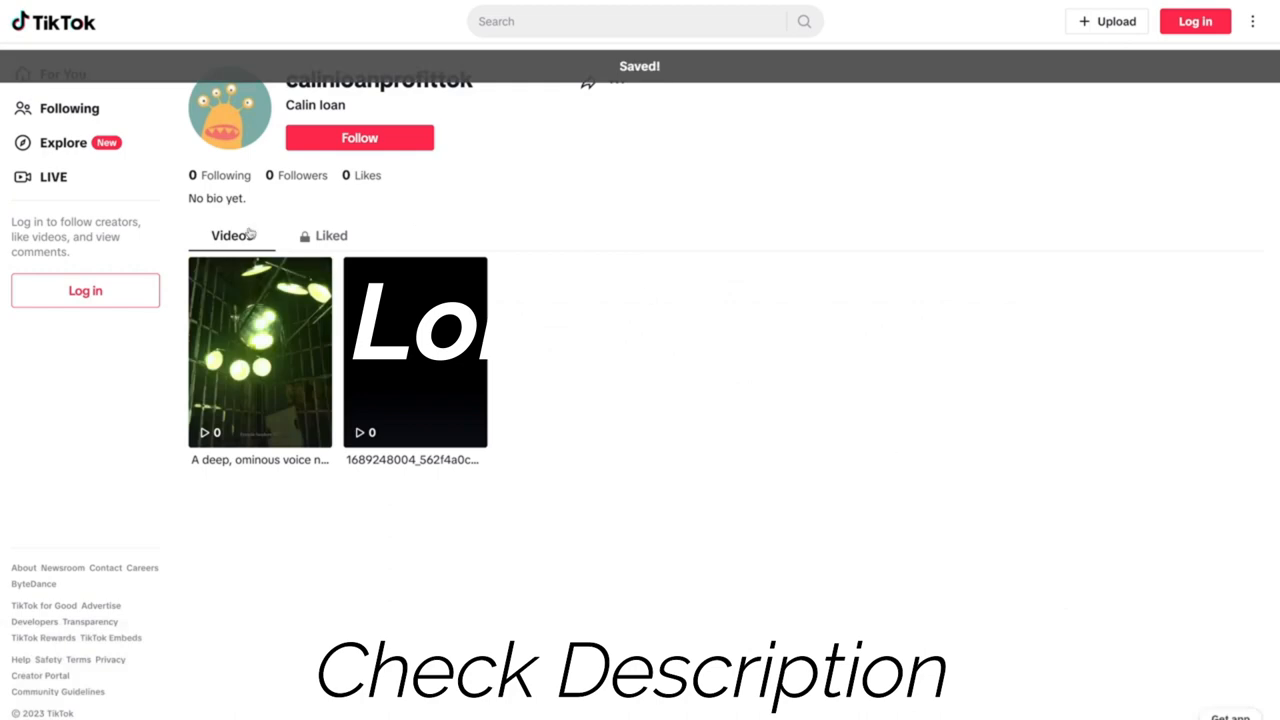
Step: Open the posted Call of Cthulhu video on TikTok to verify its caption
{"action": "left_click", "coordinate": [259, 352]}
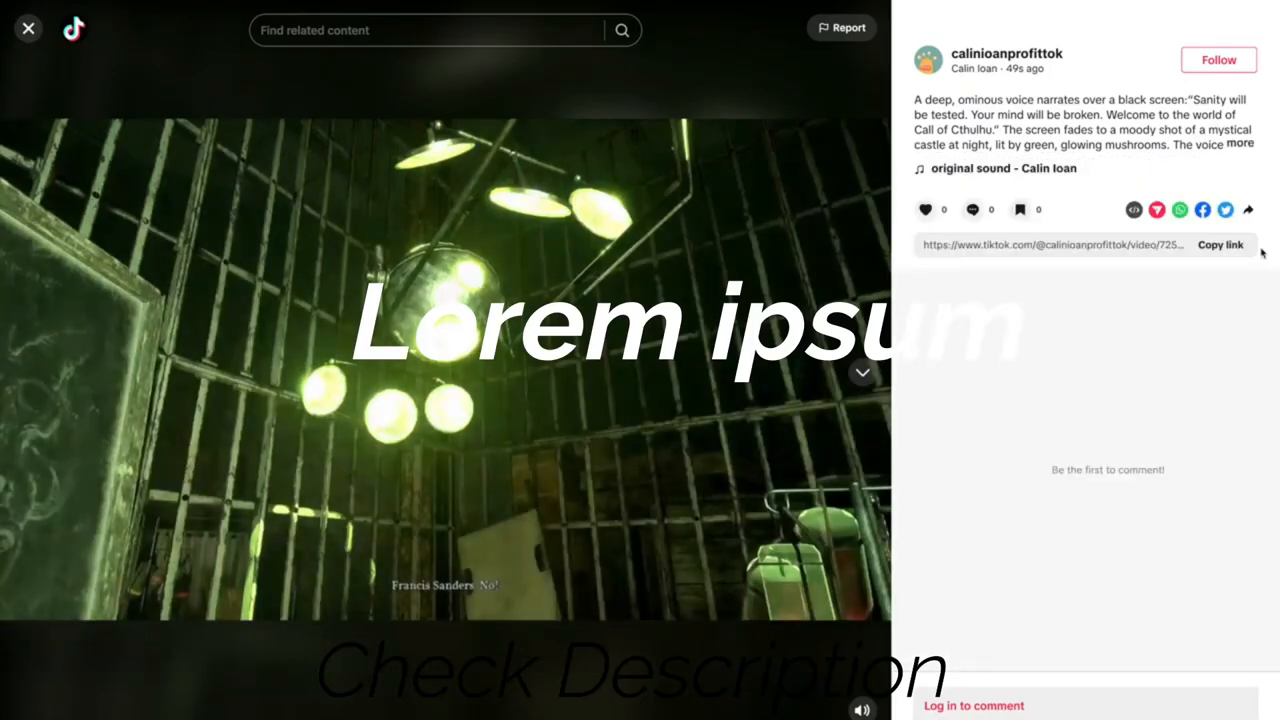
{"action": "left_click", "coordinate": [1239, 143]}
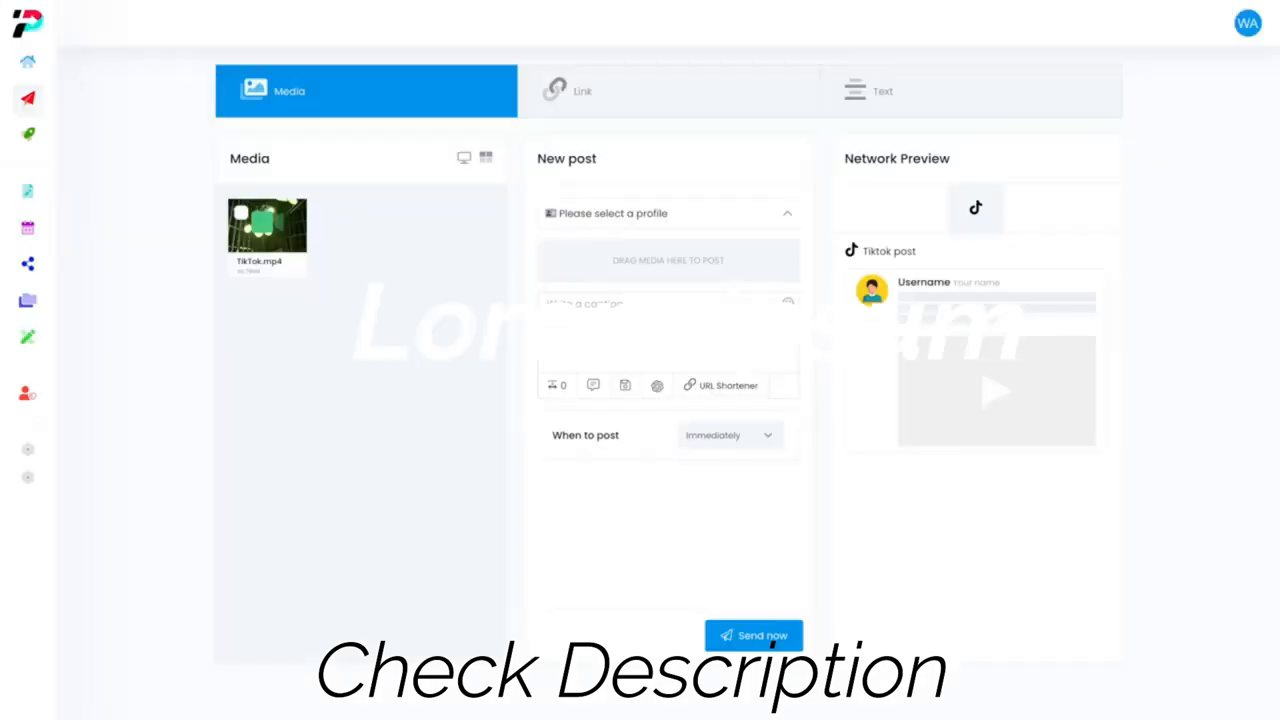
{"action": "mouse_move", "coordinate": [175, 209]}
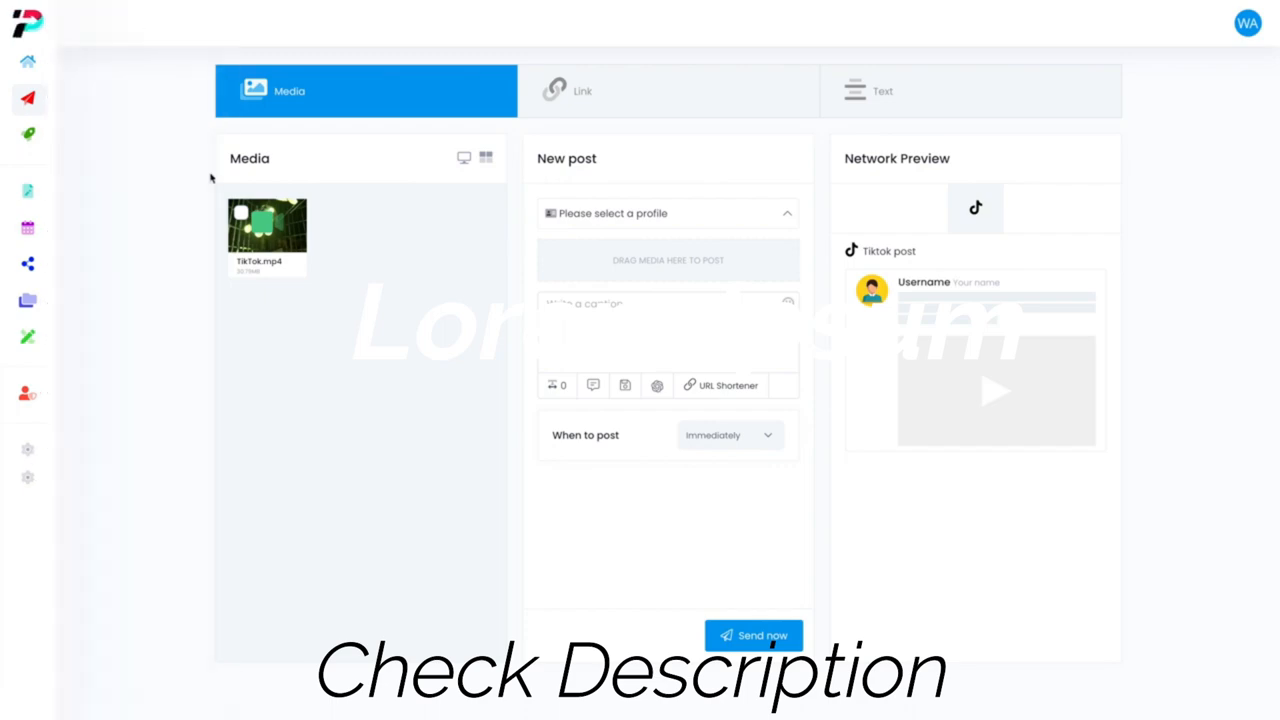
{"action": "mouse_move", "coordinate": [400, 298]}
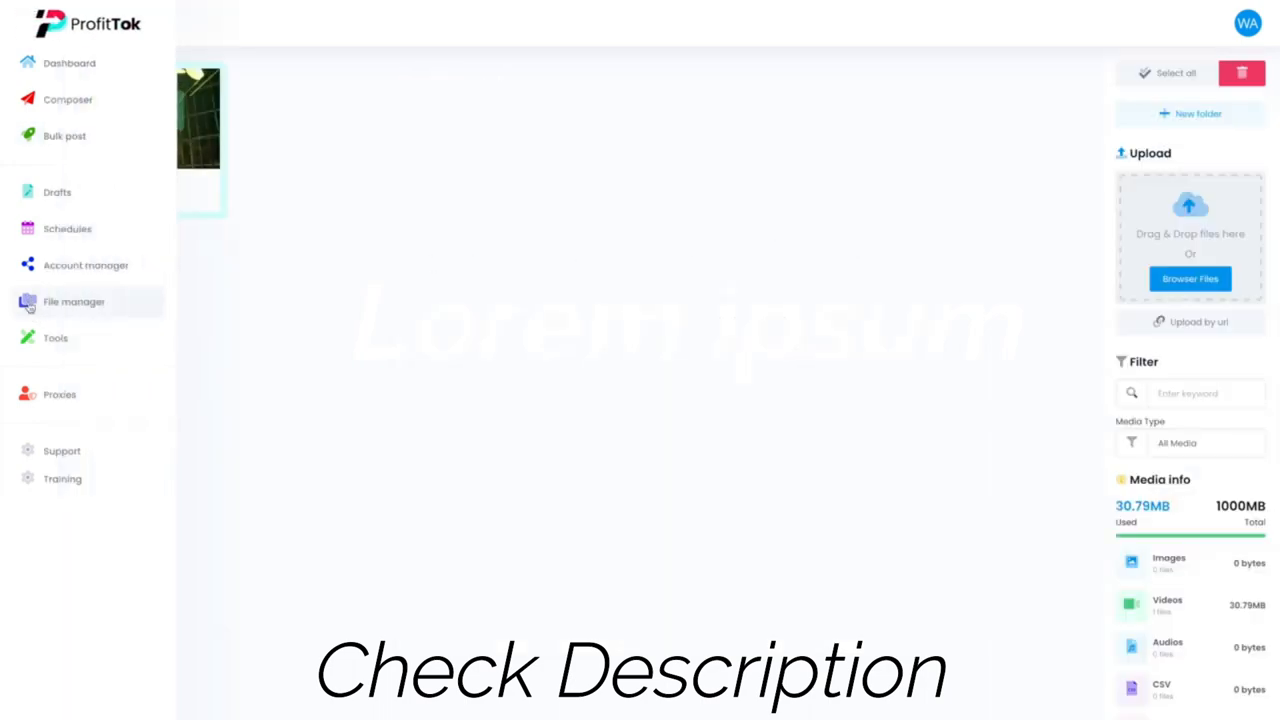
Step: Browse Tools to the empty caption library, then the default watermark settings
{"action": "left_click", "coordinate": [55, 338]}
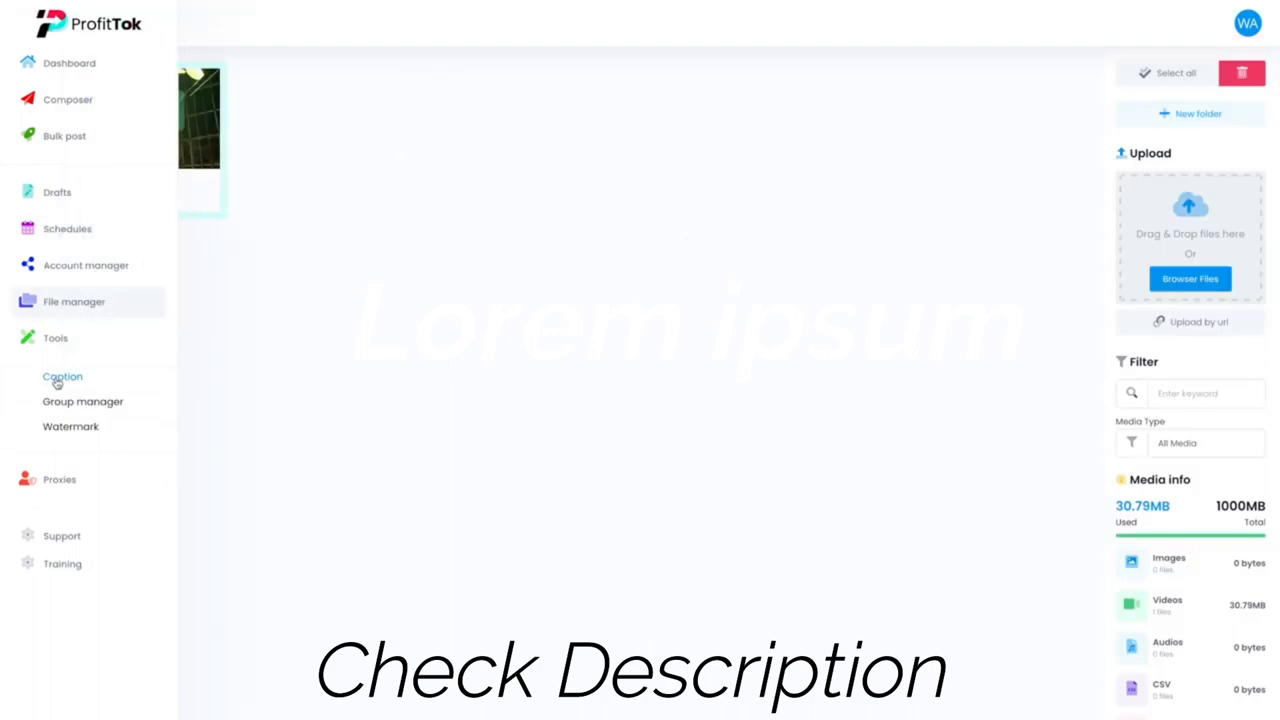
{"action": "left_click", "coordinate": [62, 376]}
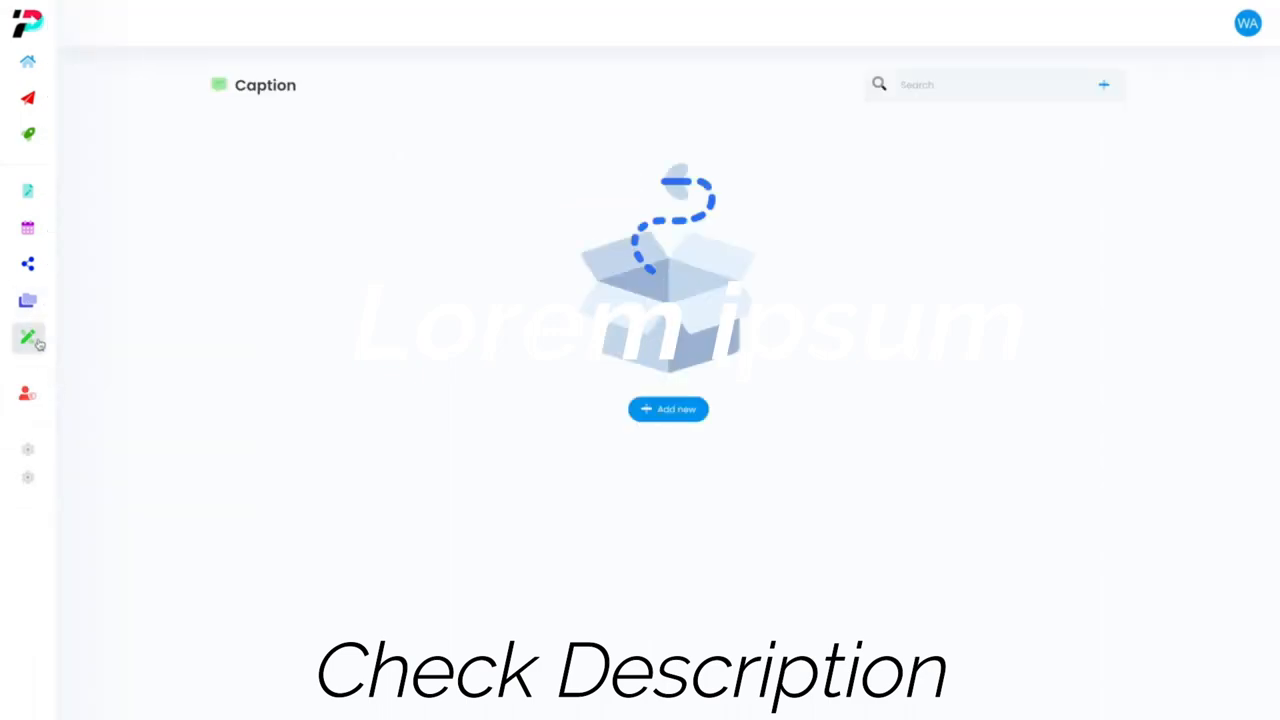
{"action": "left_click", "coordinate": [28, 337]}
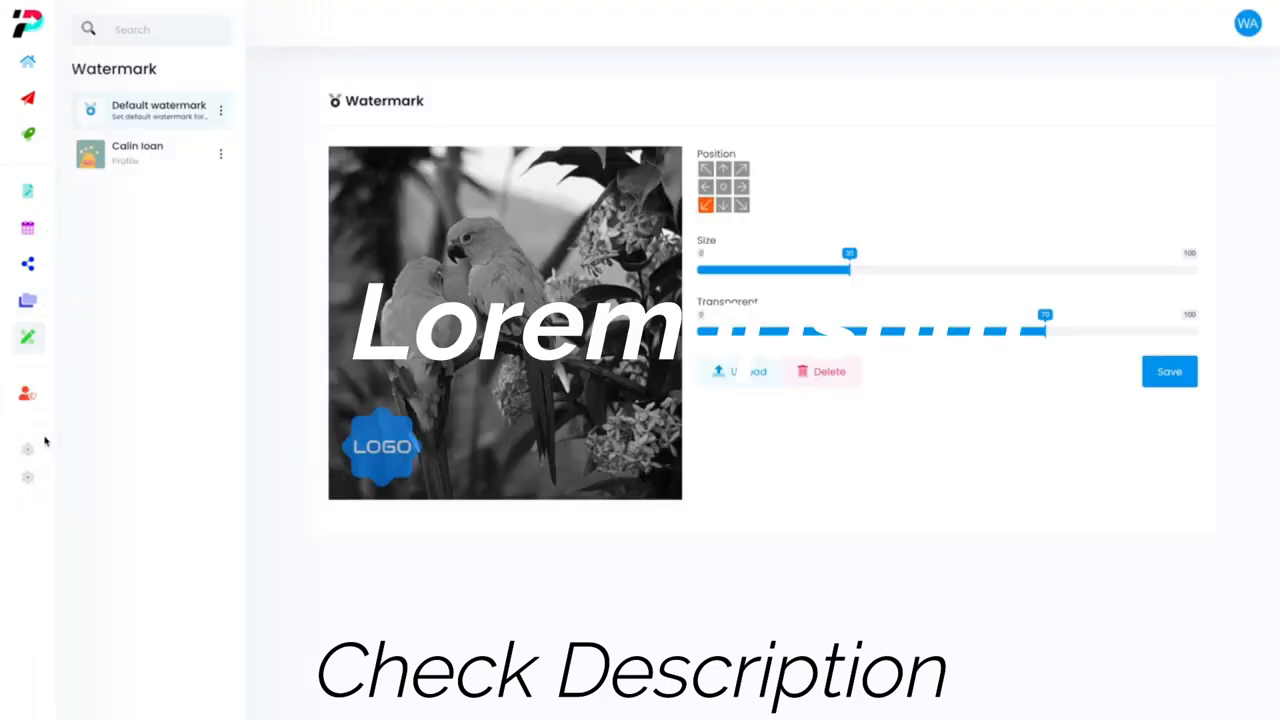